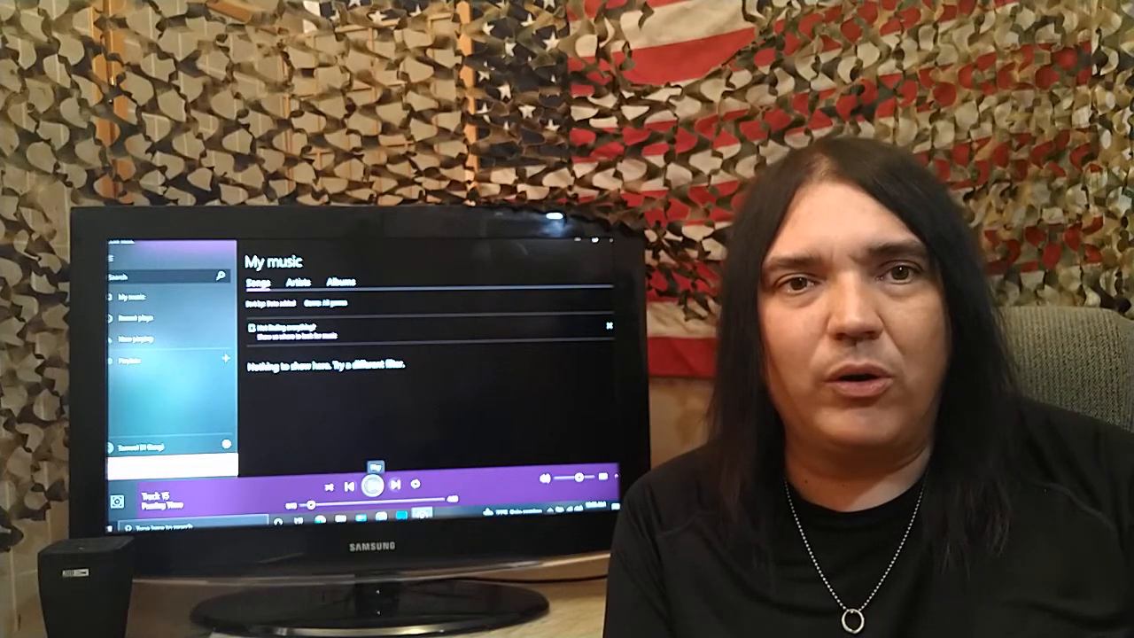
Start playback of Track 15 from the playback bar.
{"action": "left_click", "coordinate": [369, 484]}
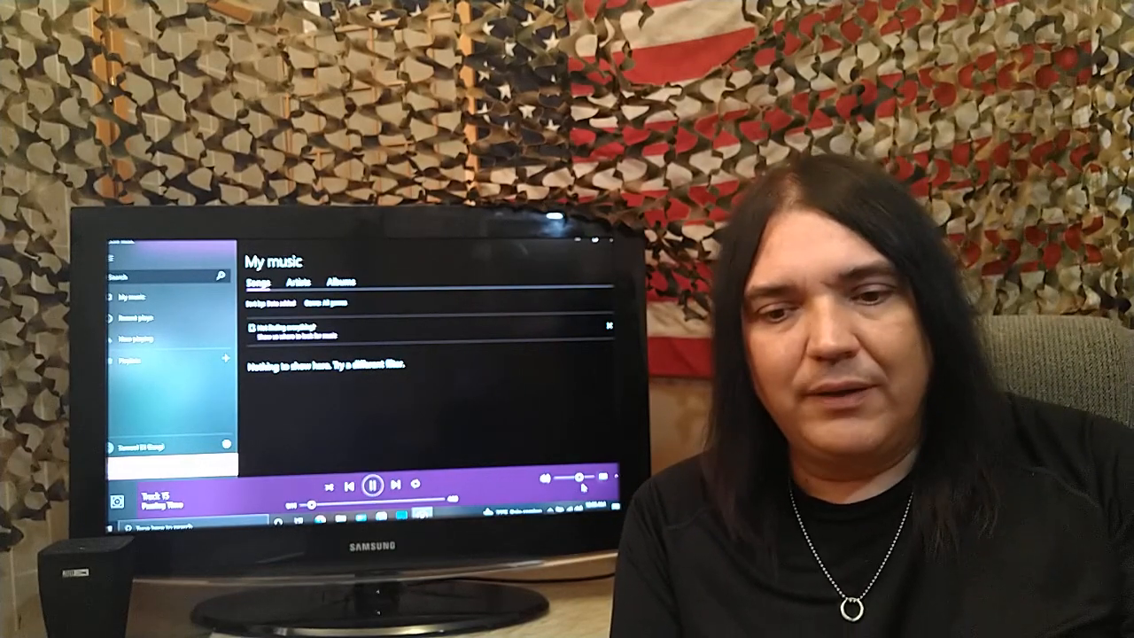